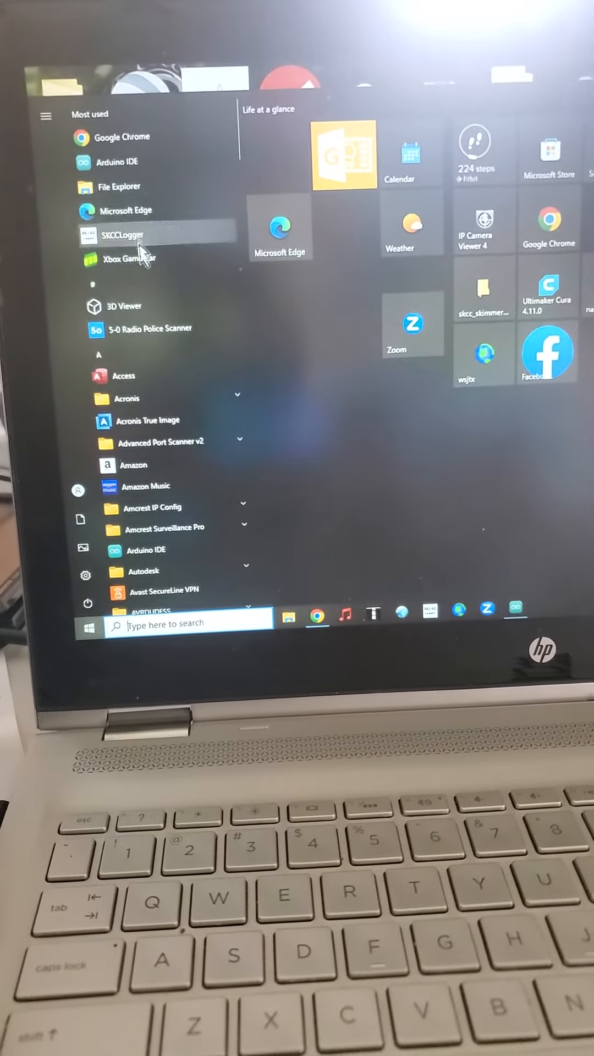
Scroll the Start menu app list down to reach AVRDUDESS and launch it
scroll(down, 3)
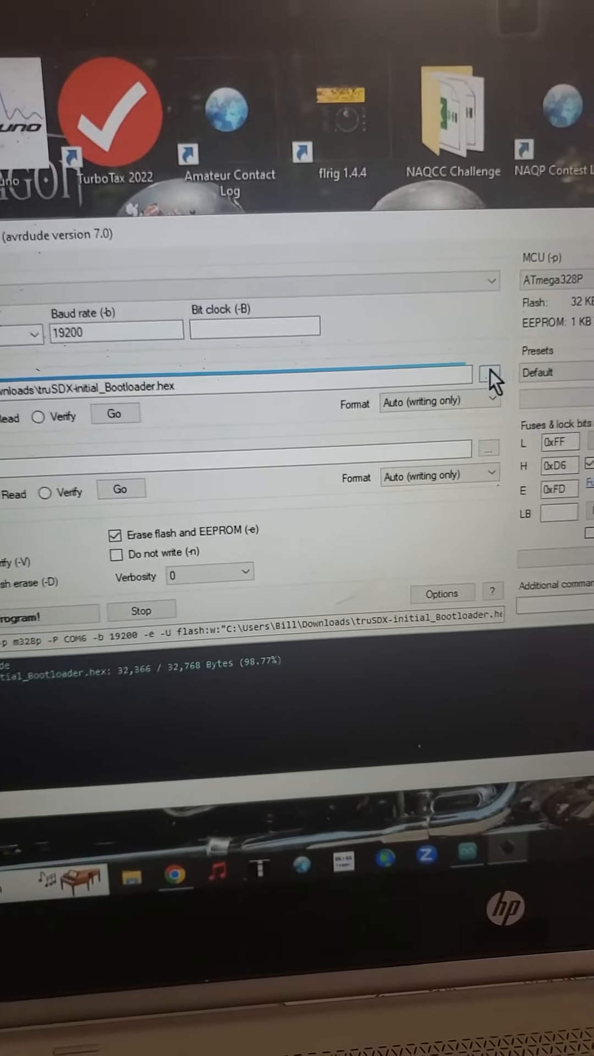
Load K2JHU_truSDX-beta_4C304D484B49172A19_Firmware.hex from Downloads as the flash file
click(488, 374)
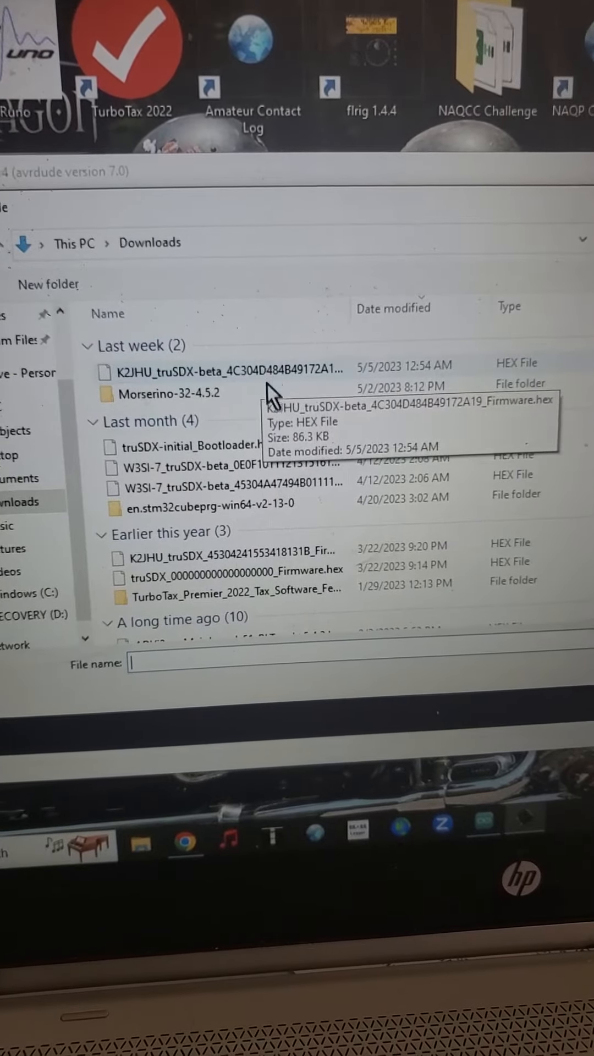
scroll(down, 3)
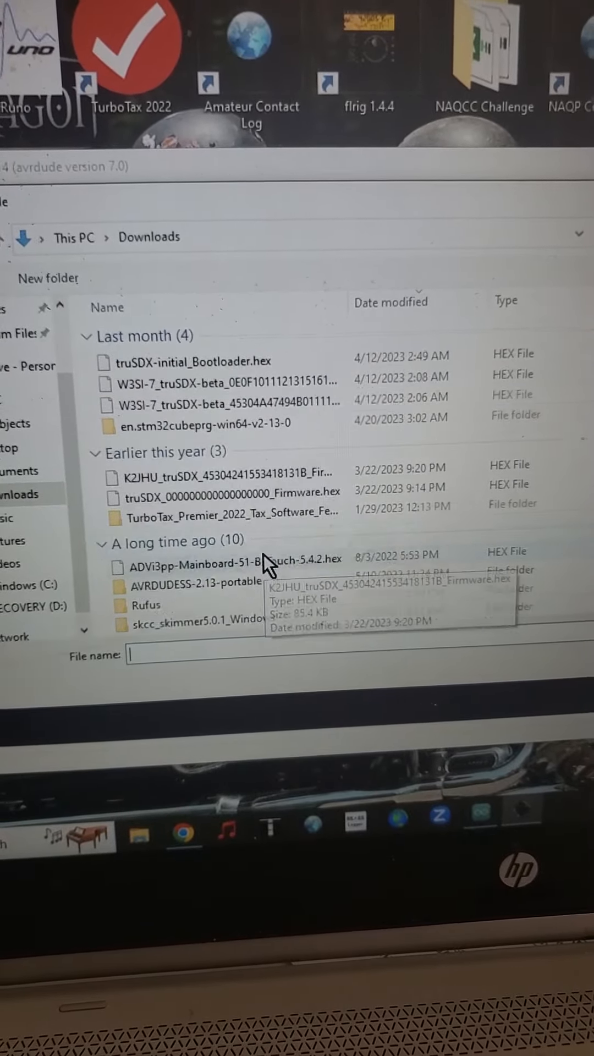
scroll(down, 3)
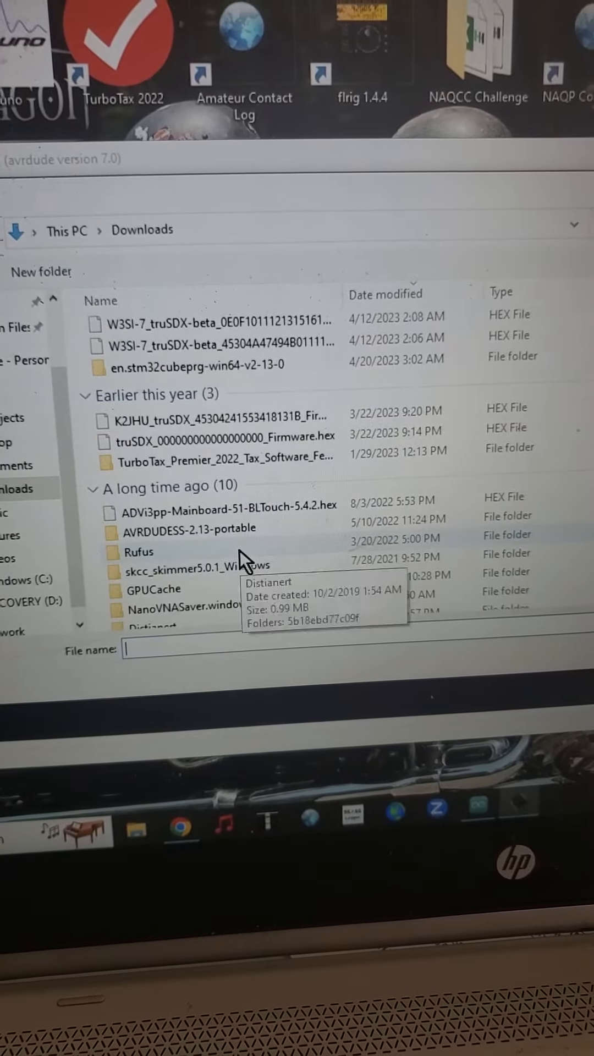
scroll(down, 3)
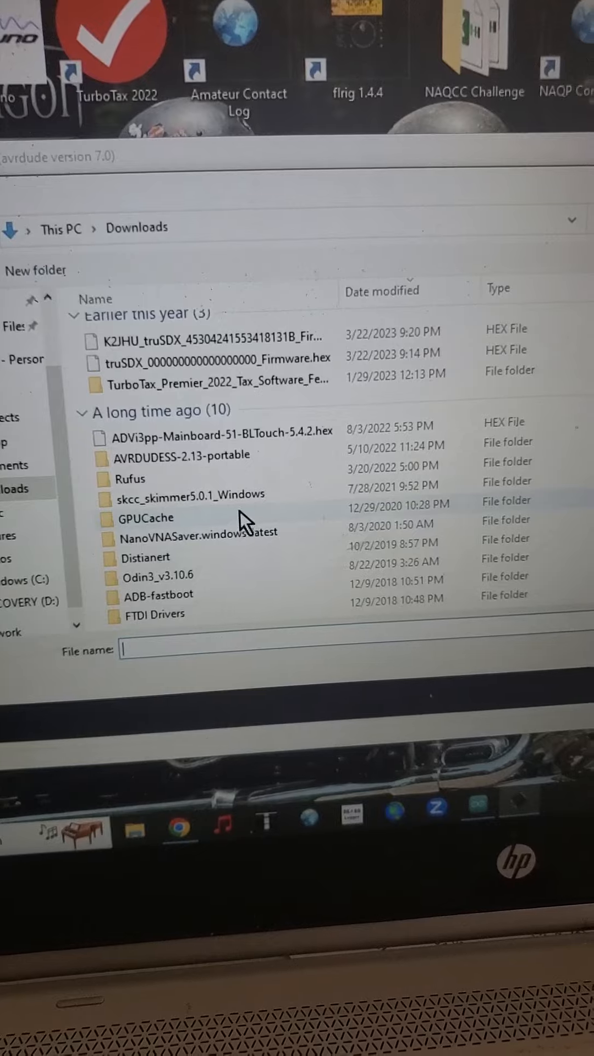
scroll(up, 3)
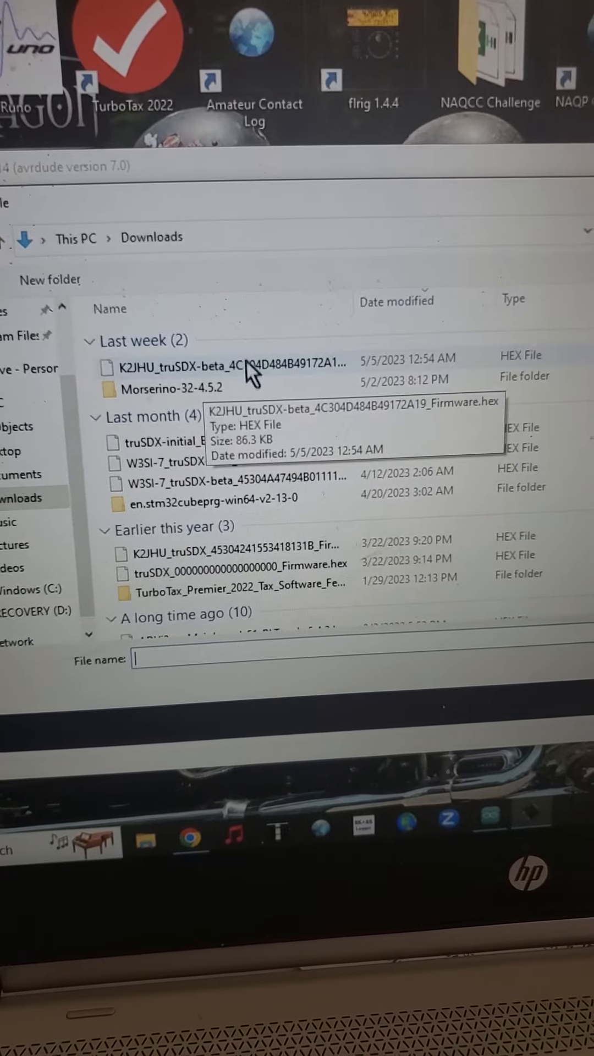
click(235, 361)
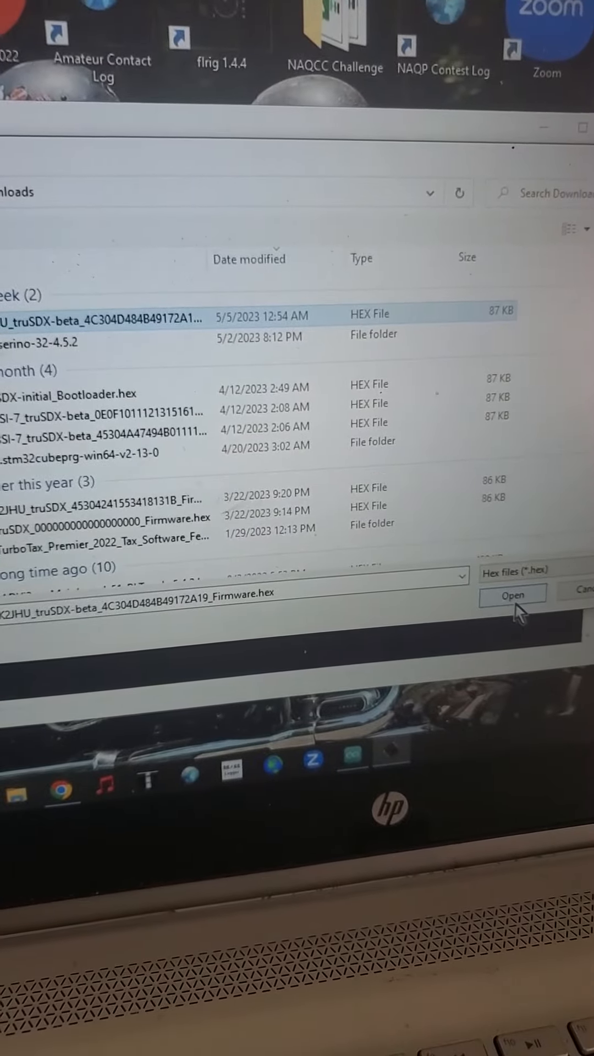
click(513, 595)
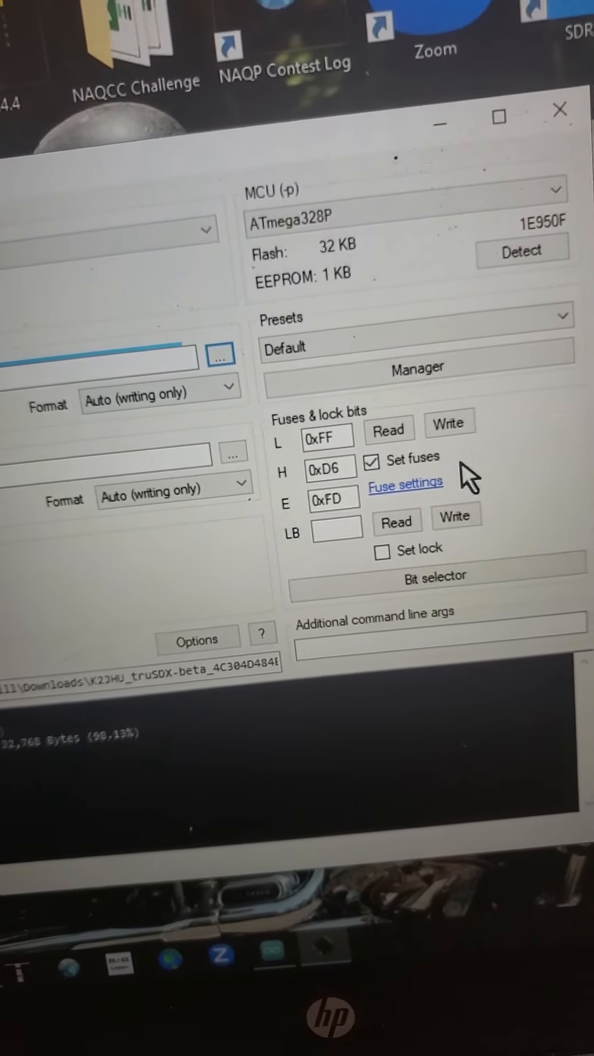
mouse_move(386, 465)
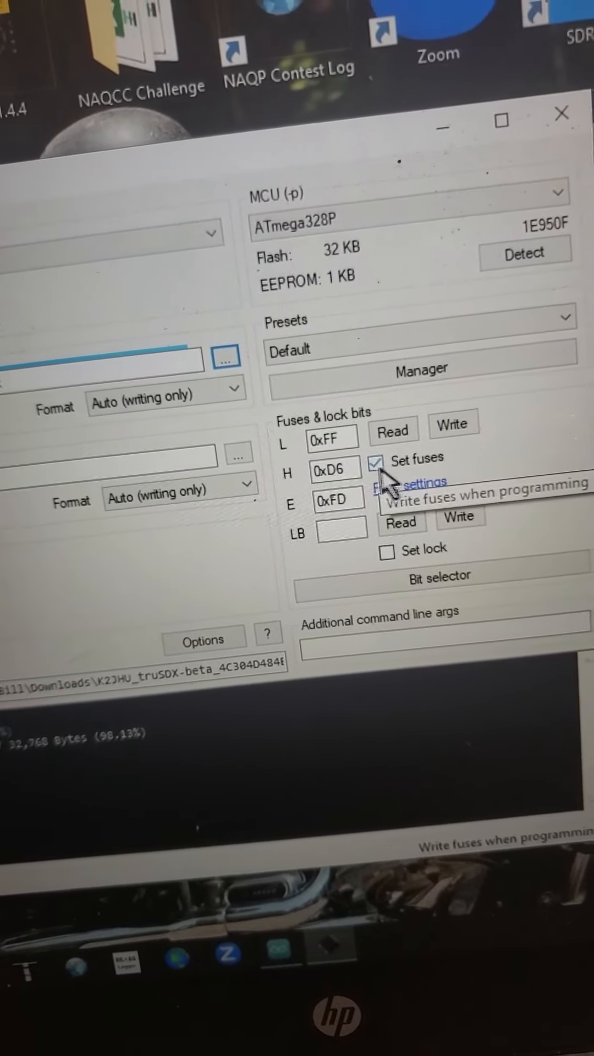